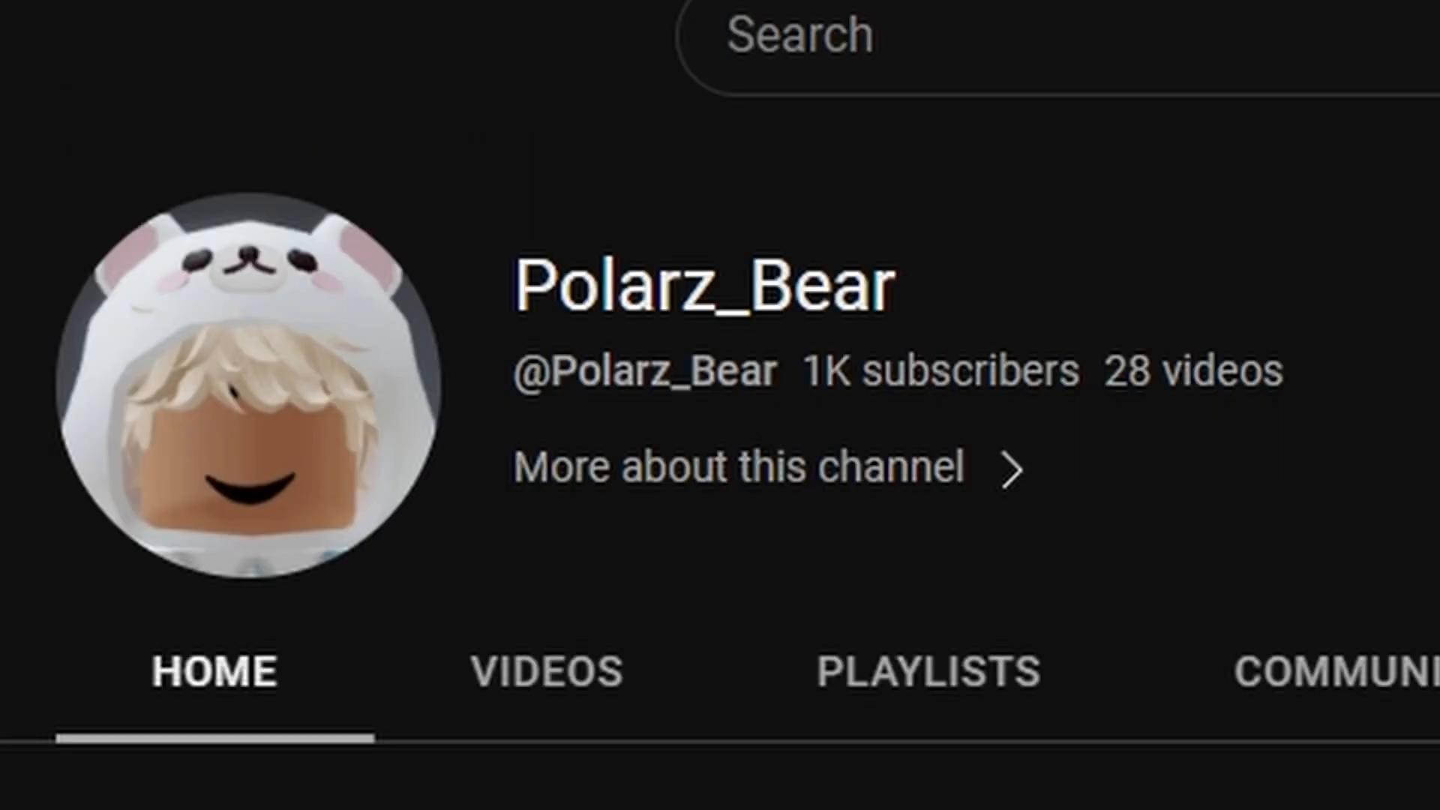
{"action": "double_click", "coordinate": [929, 371]}
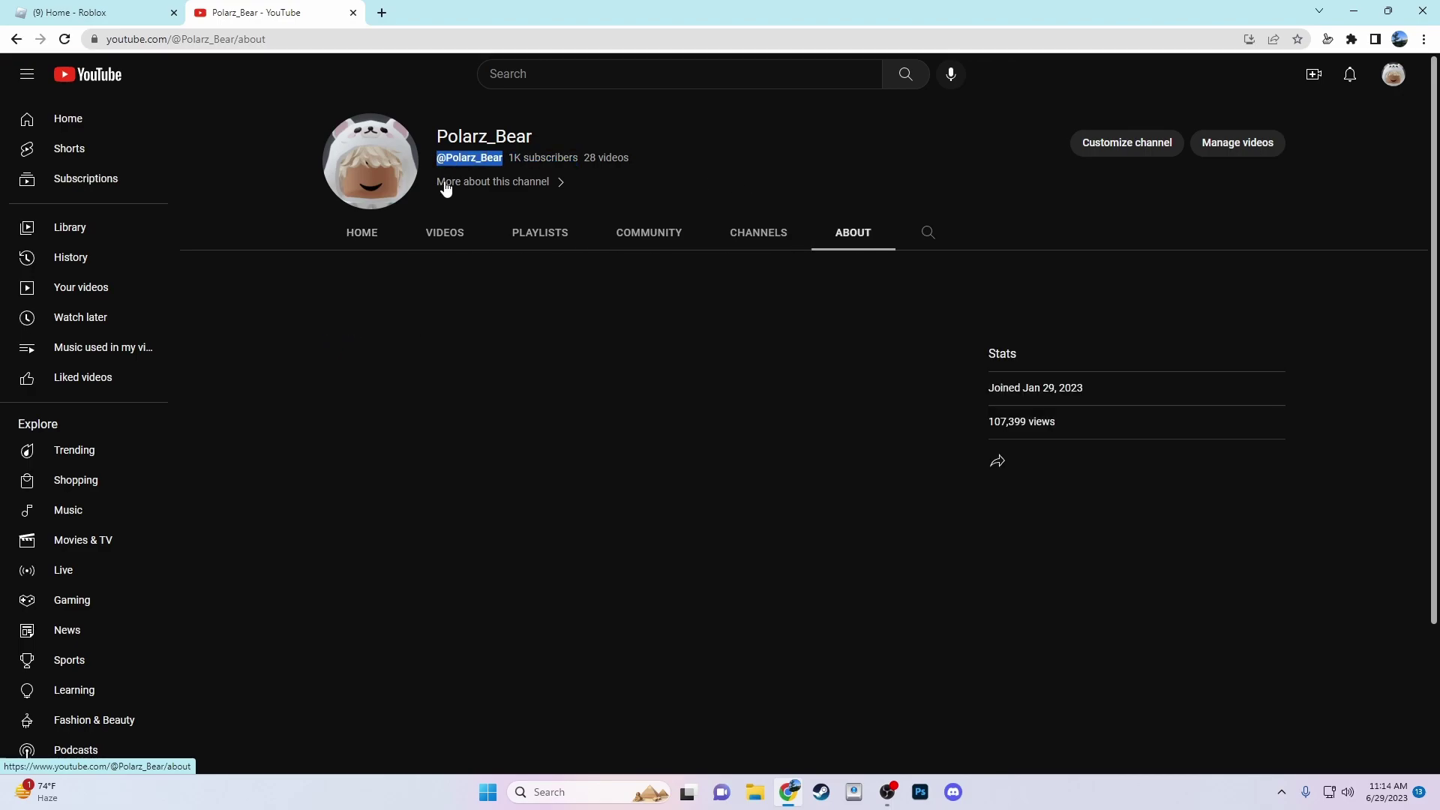
{"action": "left_click", "coordinate": [361, 232]}
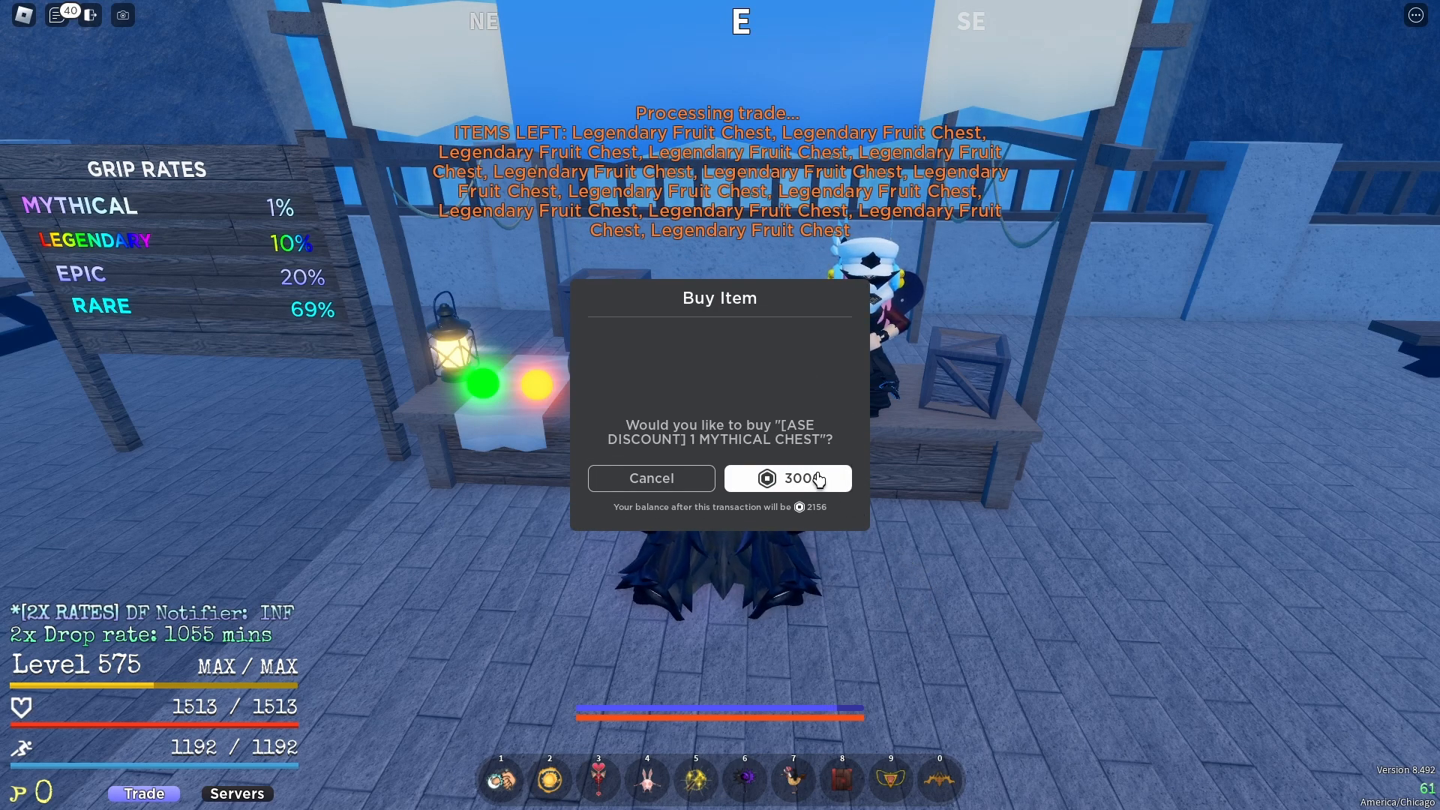
- Buy the mythical chest for 300 Robux and dismiss the success message
{"action": "left_click", "coordinate": [787, 477]}
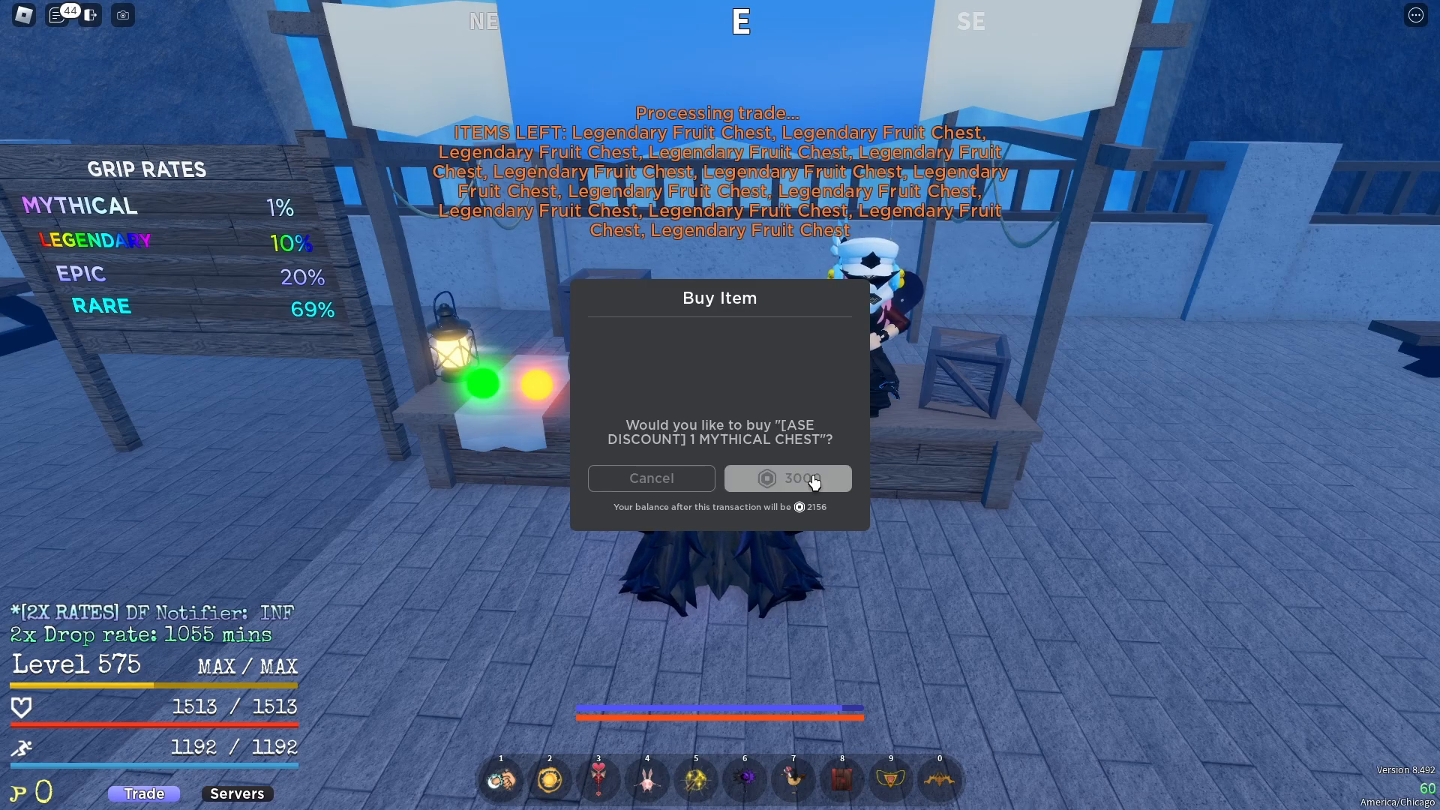
{"action": "left_click", "coordinate": [787, 478]}
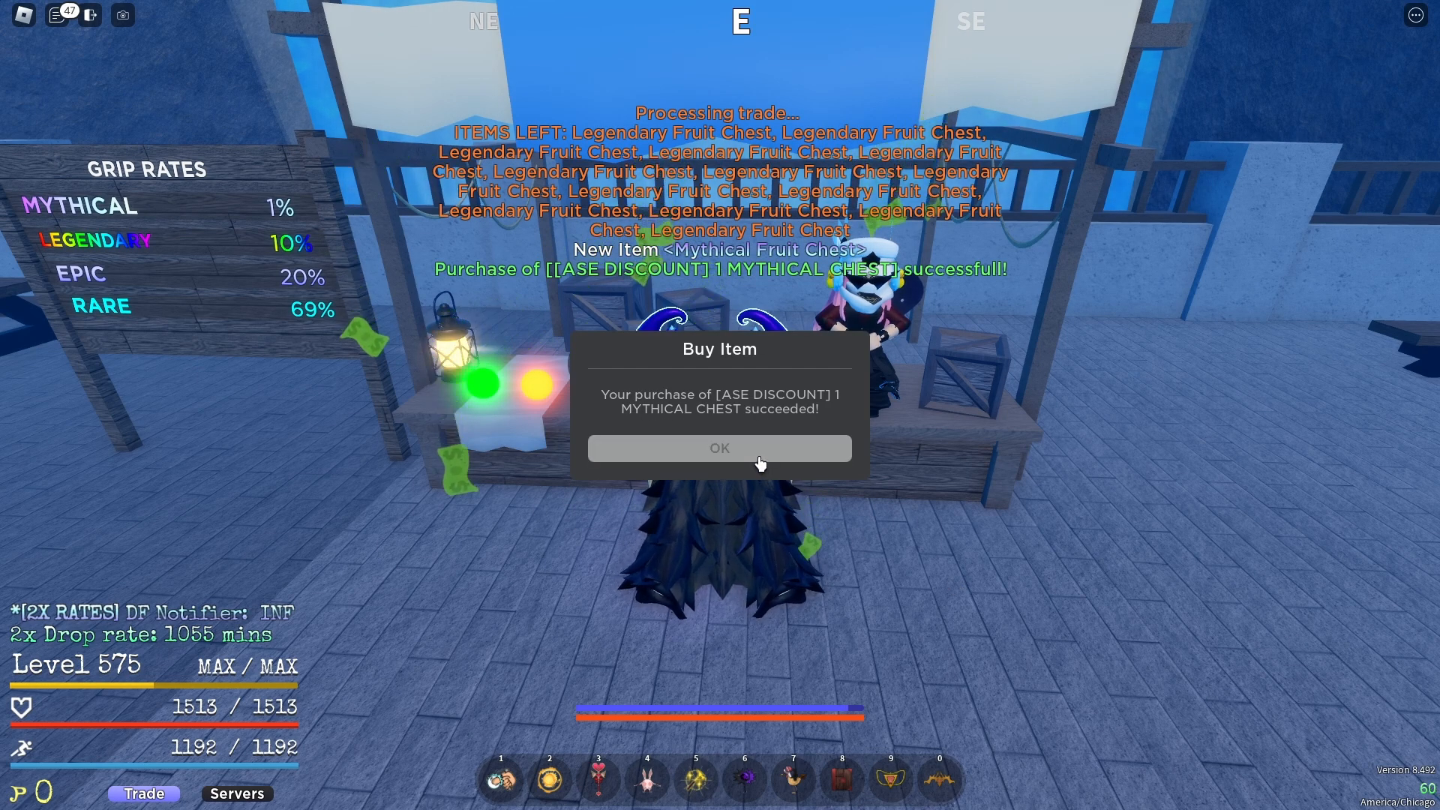
{"action": "left_click", "coordinate": [719, 449]}
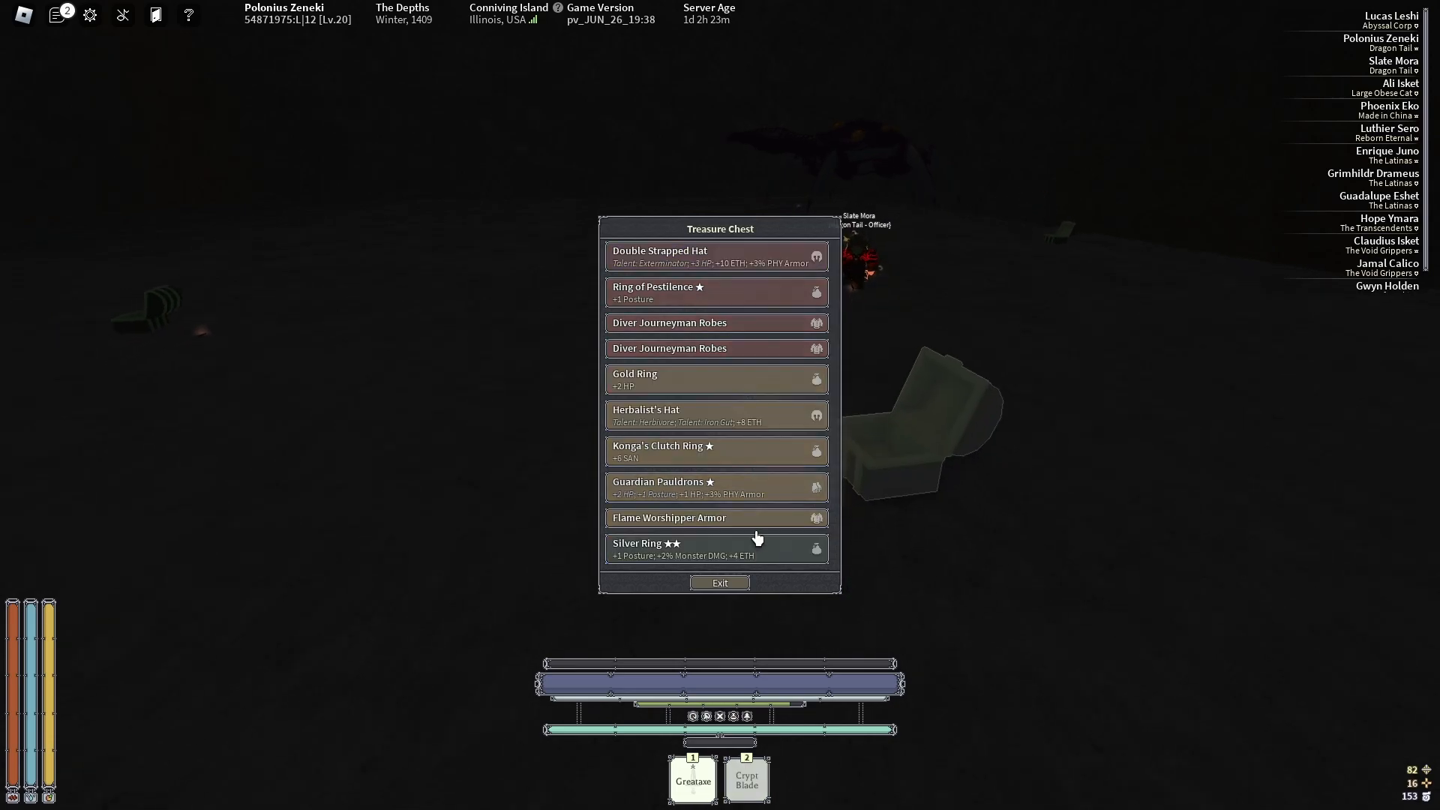
- Claim an item from the Treasure Chest list, then switch to the pedestal scene
{"action": "left_click", "coordinate": [720, 582]}
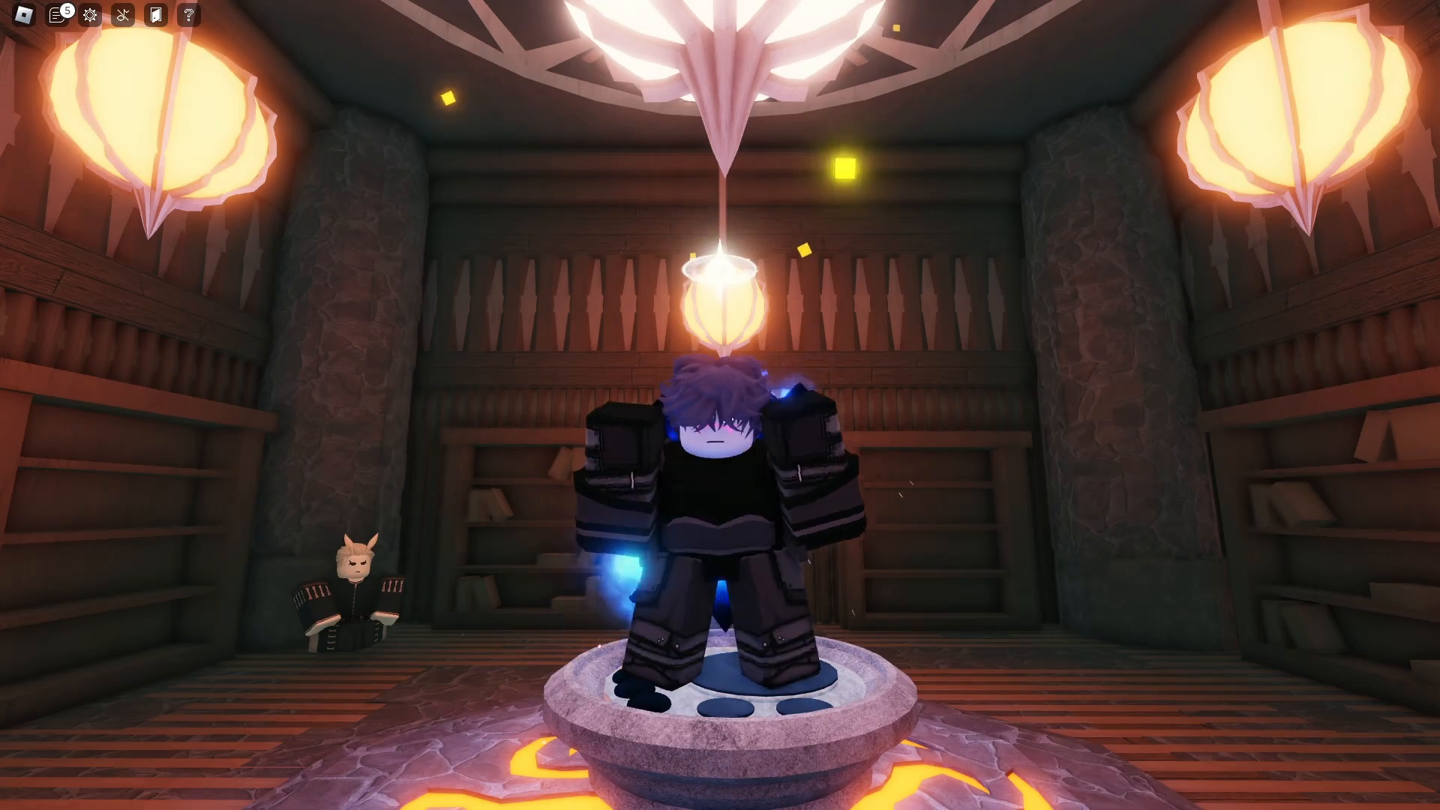
{"action": "left_click", "coordinate": [936, 792]}
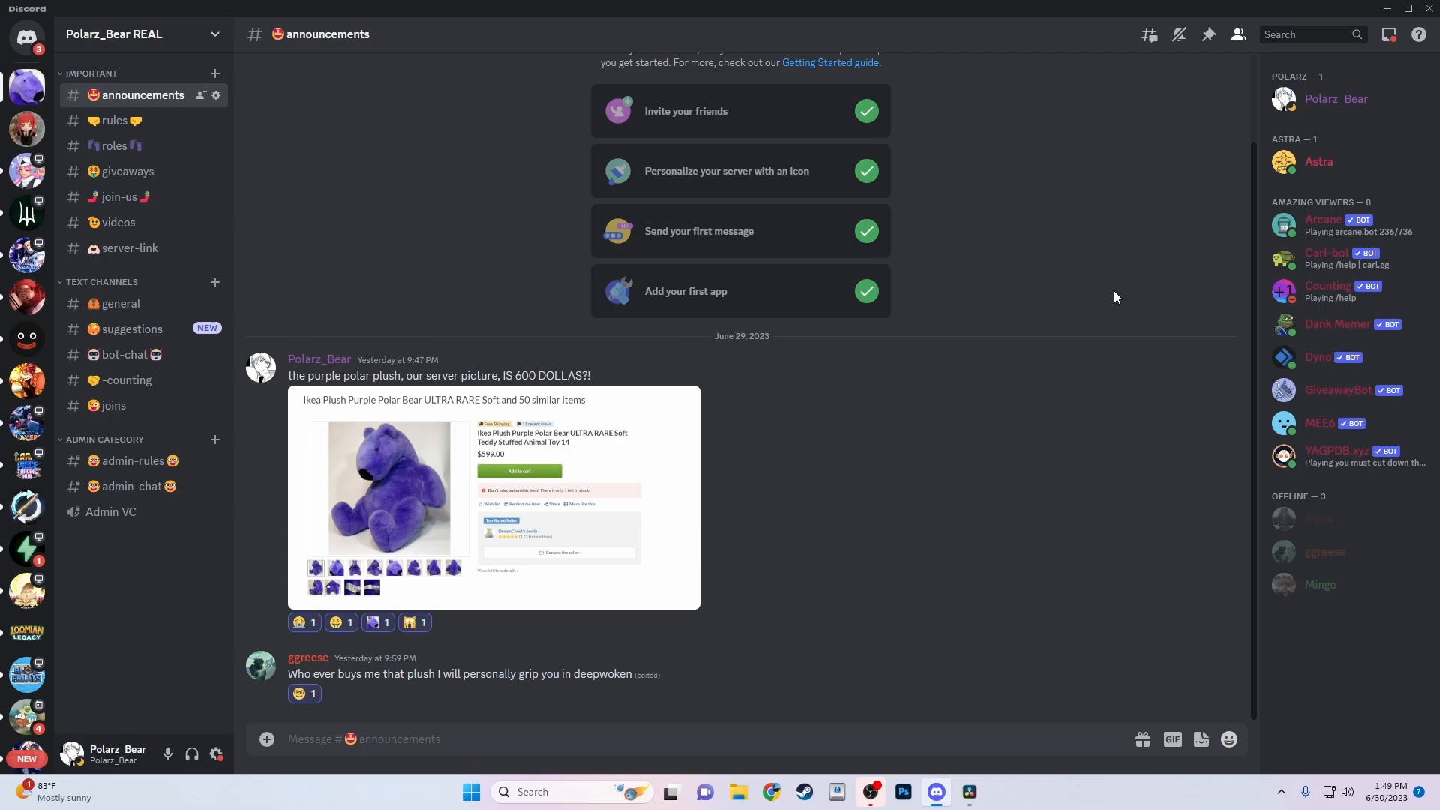
{"action": "mouse_move", "coordinate": [1022, 278]}
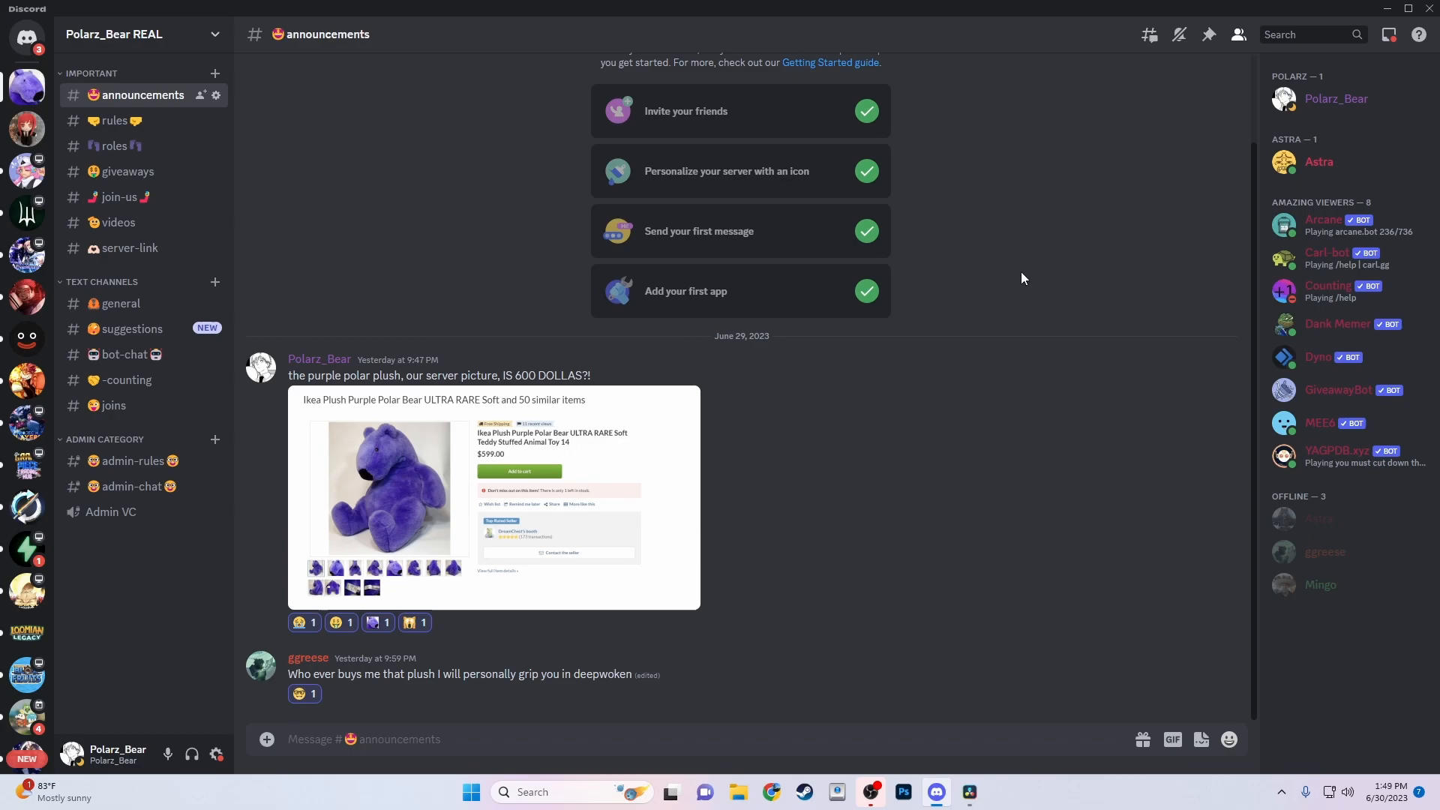
{"action": "left_click", "coordinate": [119, 197]}
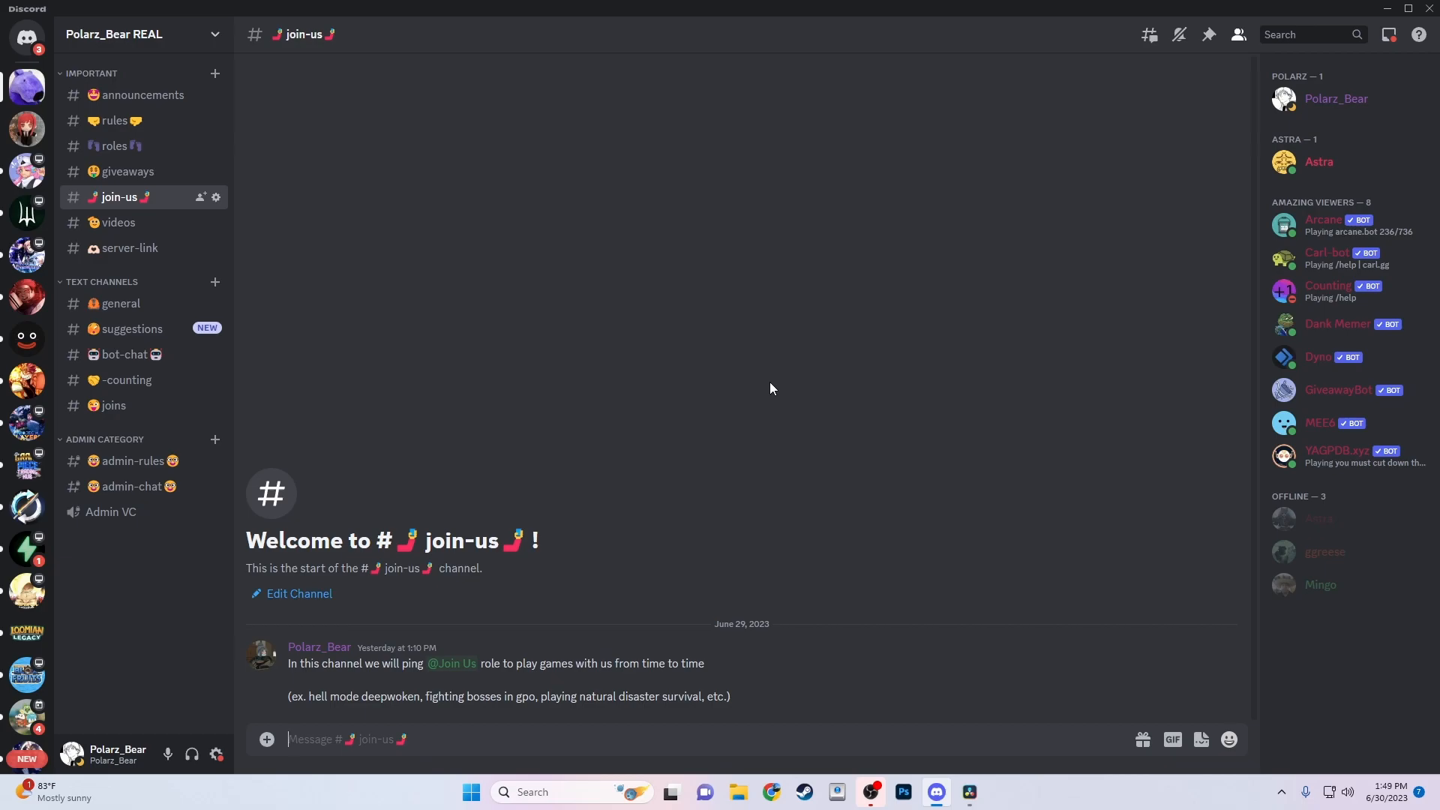
{"action": "mouse_move", "coordinate": [213, 430]}
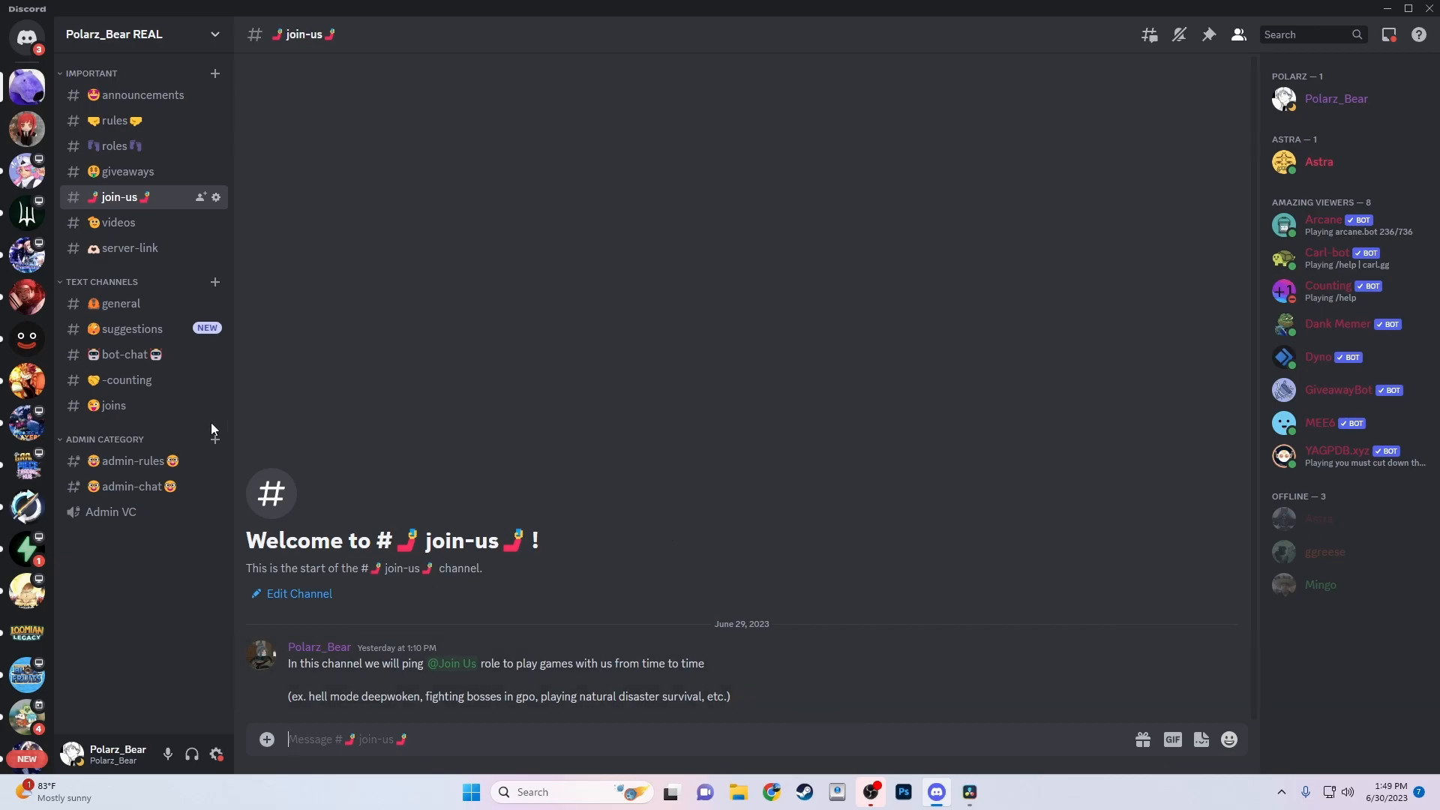
{"action": "mouse_move", "coordinate": [118, 222]}
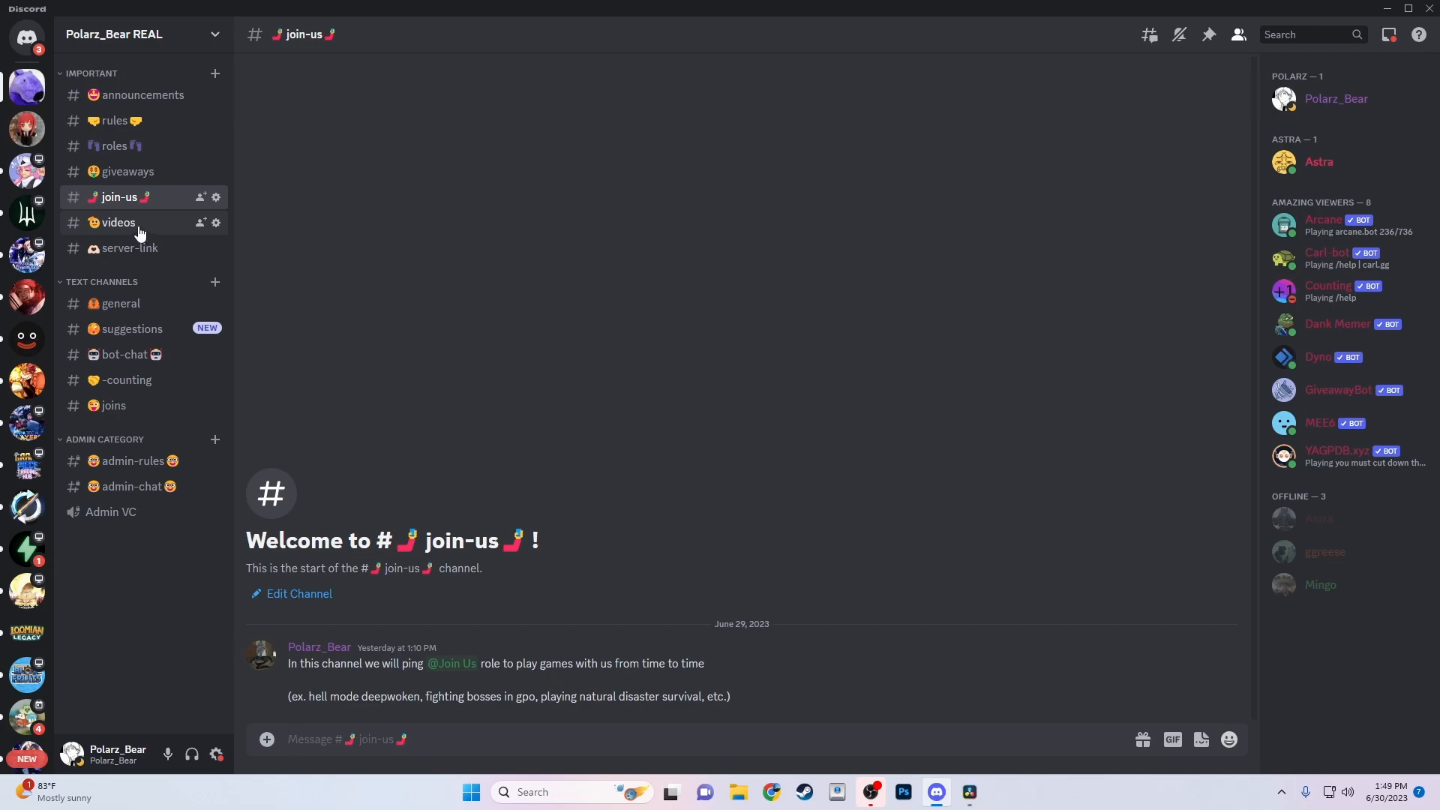
{"action": "left_click", "coordinate": [126, 171]}
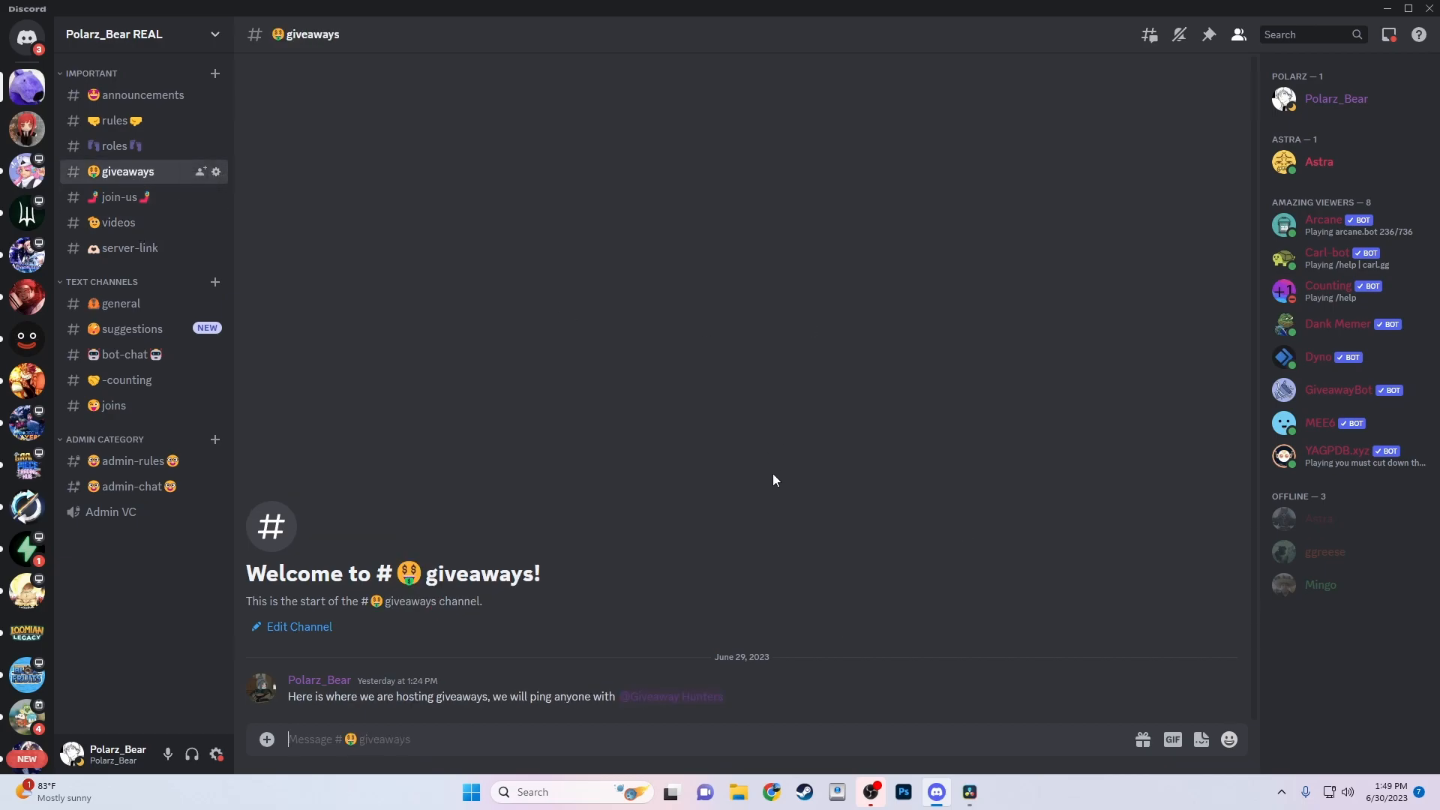
{"action": "mouse_move", "coordinate": [785, 482]}
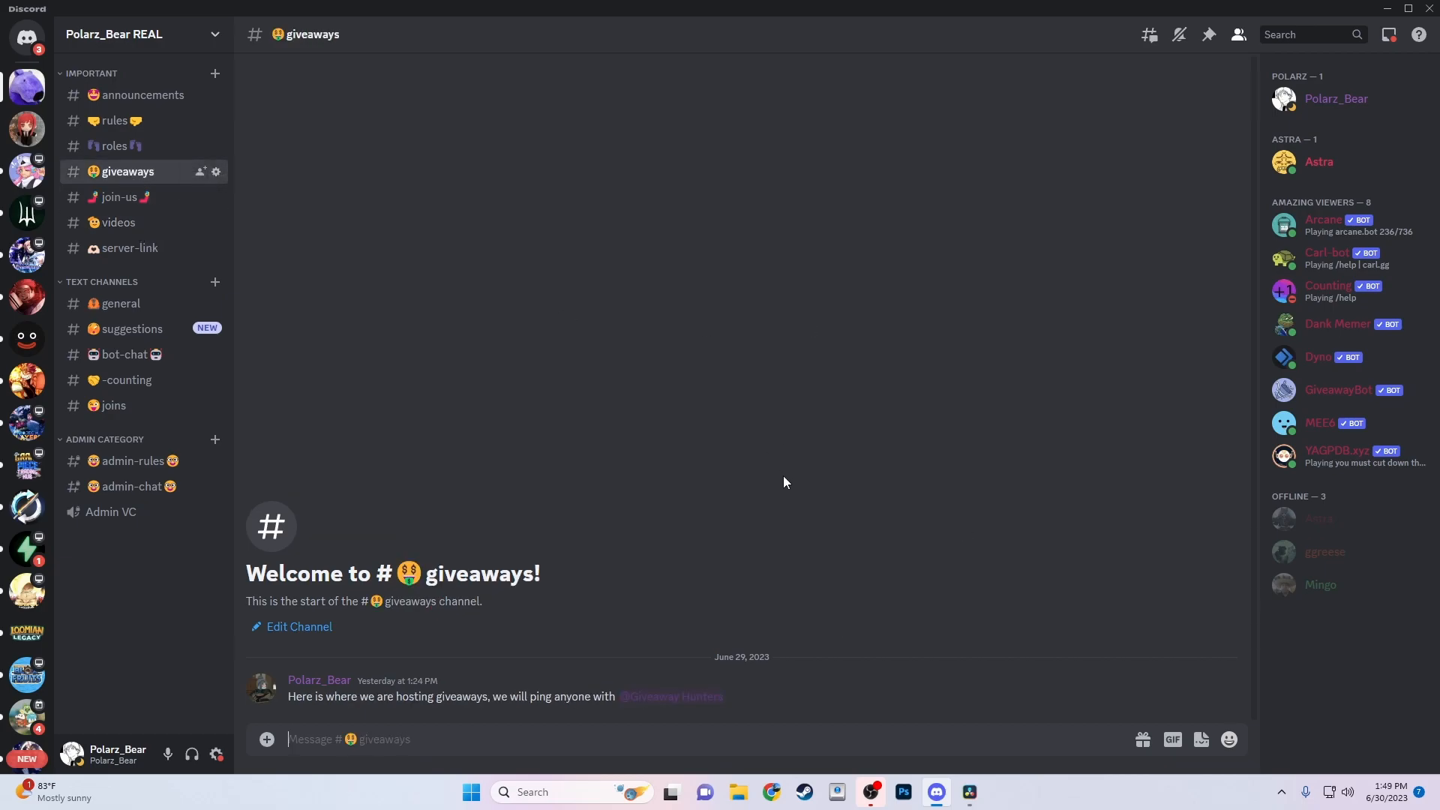
{"action": "mouse_move", "coordinate": [796, 487]}
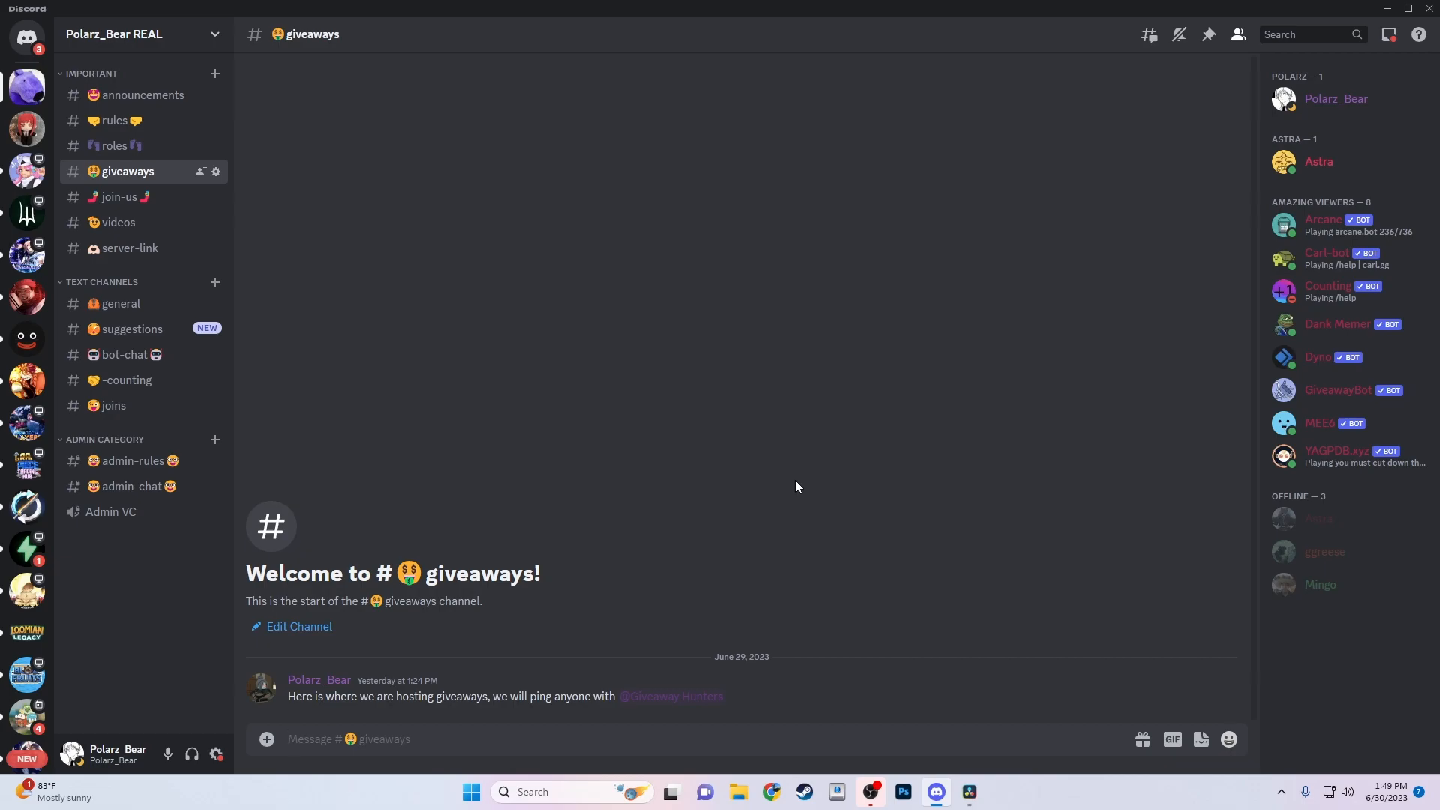
{"action": "left_click", "coordinate": [143, 94]}
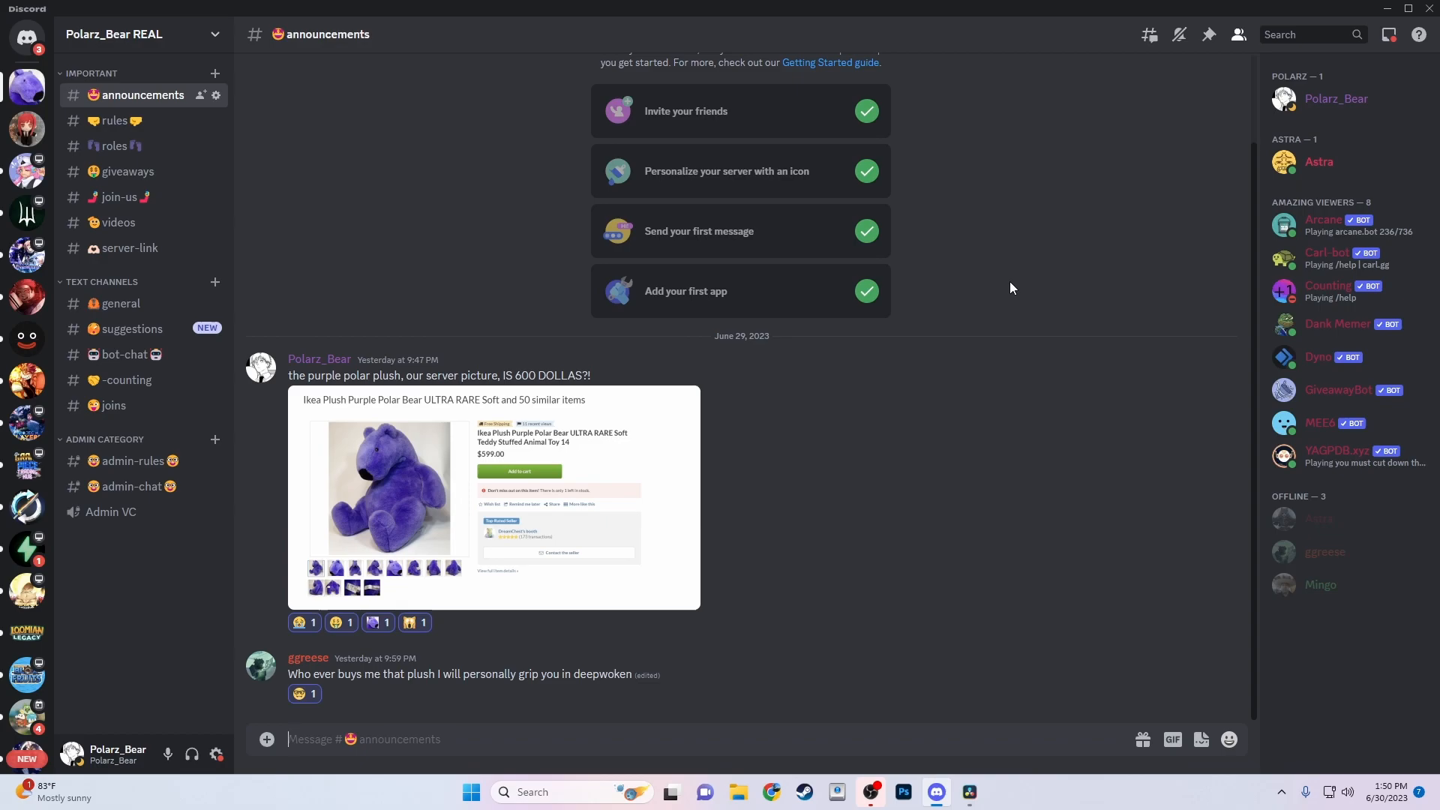
{"action": "mouse_move", "coordinate": [130, 150]}
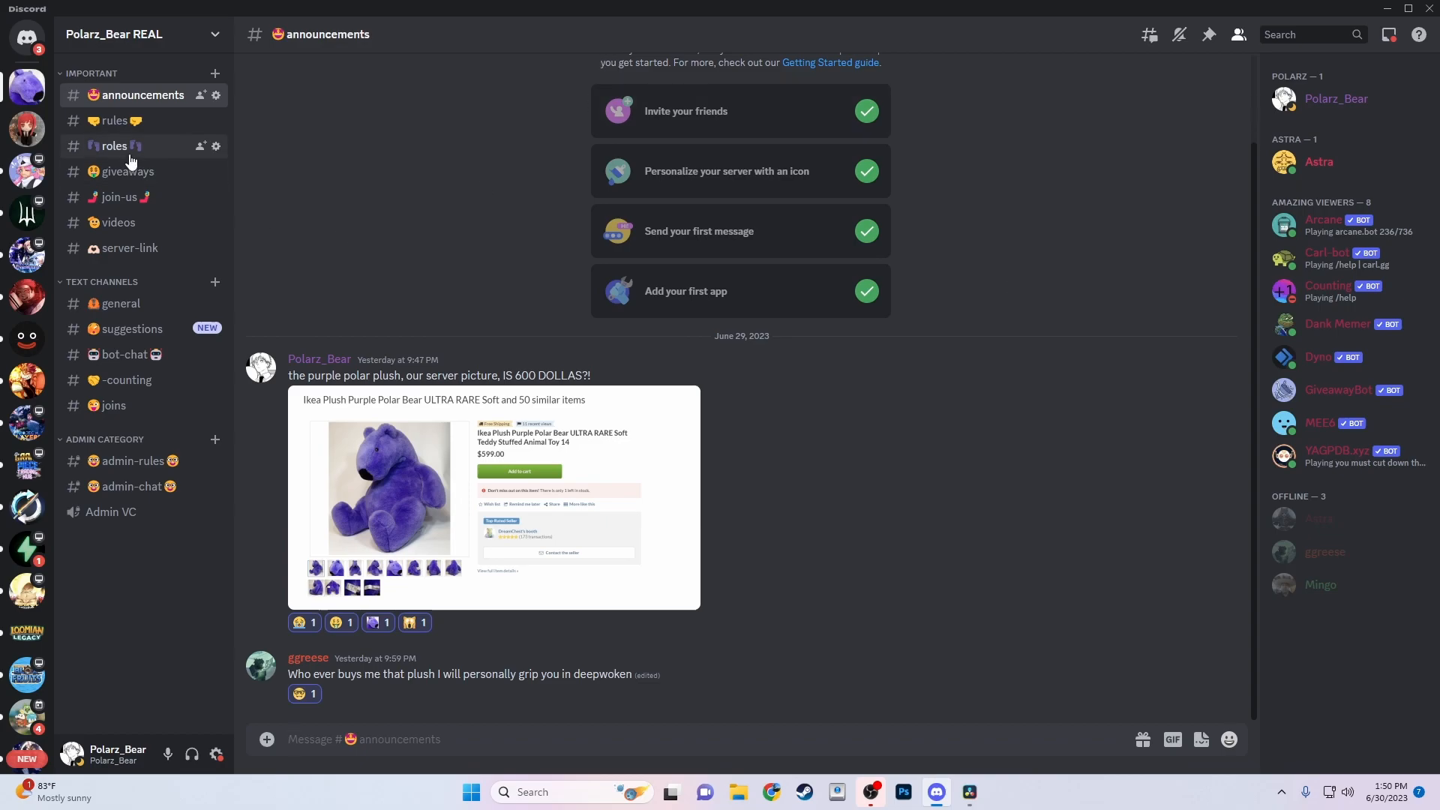
- Switch from #announcements to the #giveaways channel in Polarz_Bear REAL
{"action": "left_click", "coordinate": [126, 171]}
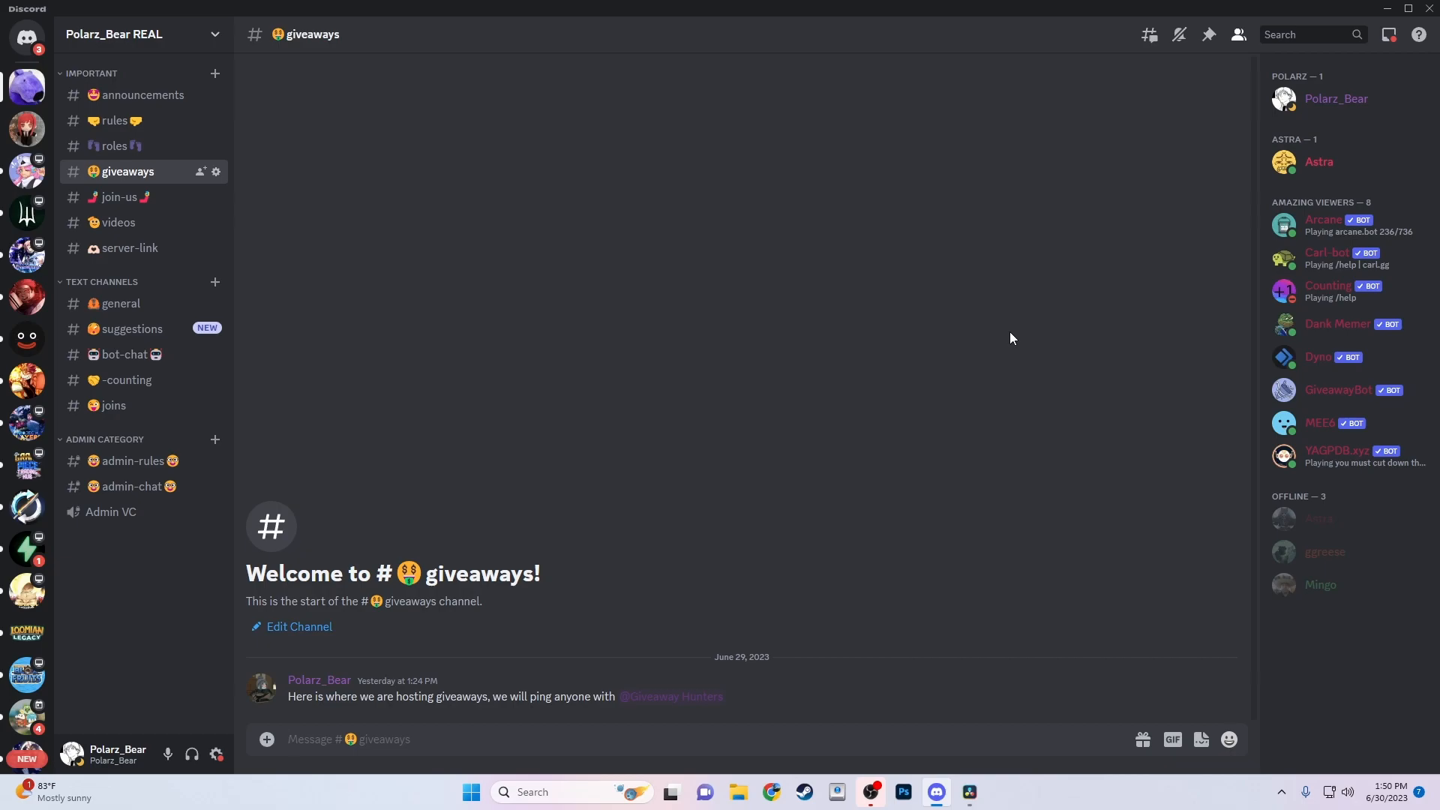
{"action": "mouse_move", "coordinate": [381, 795]}
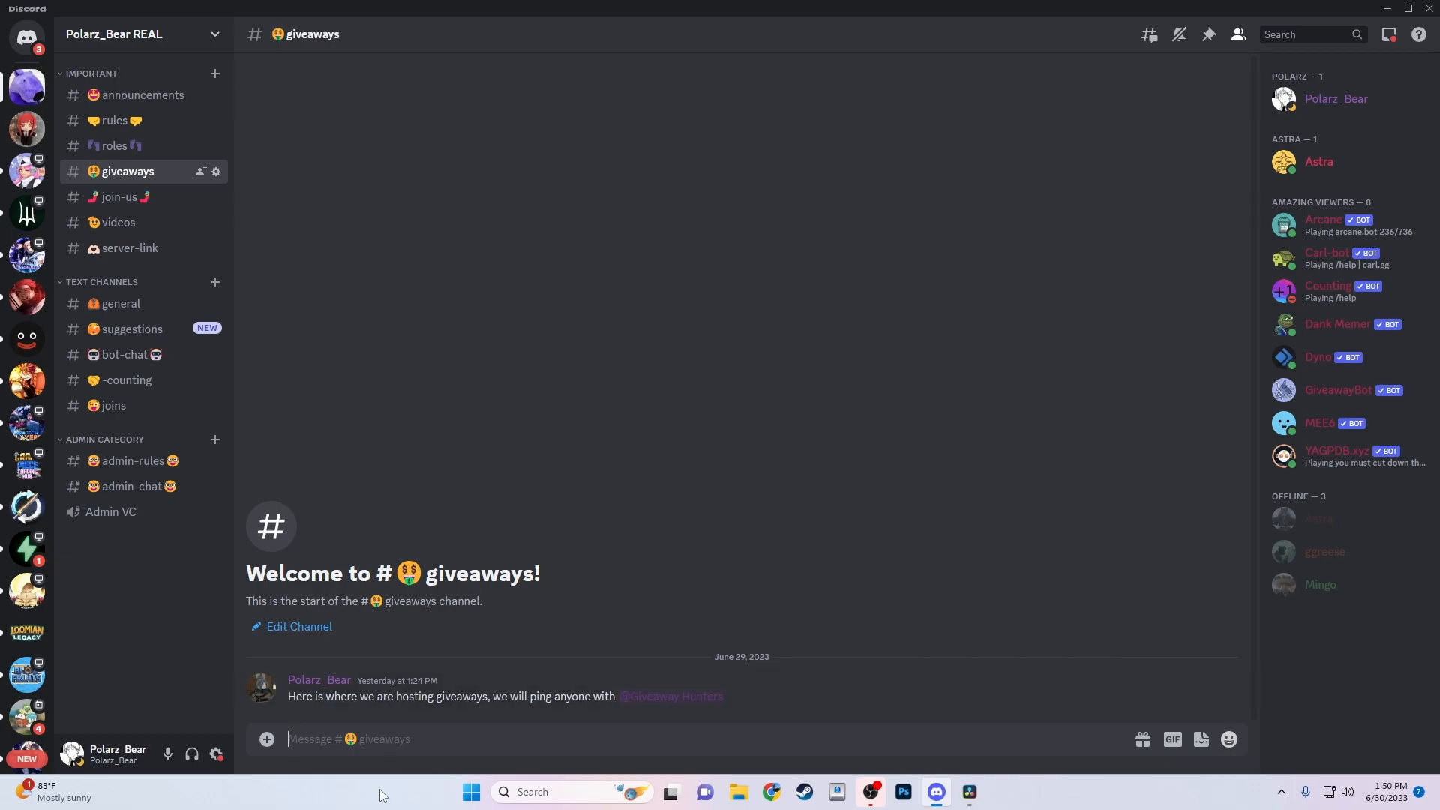
{"action": "mouse_move", "coordinate": [729, 655]}
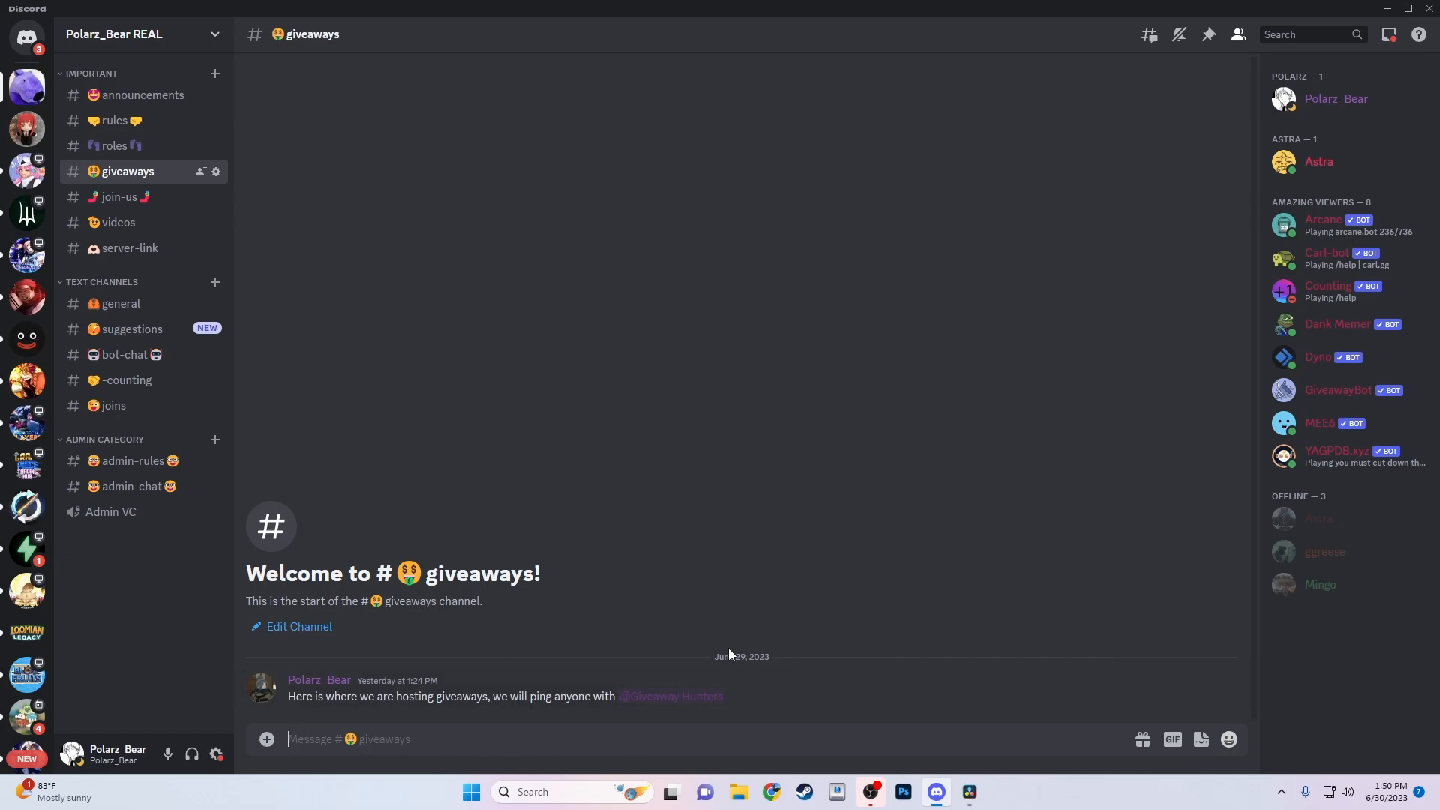
{"action": "mouse_move", "coordinate": [785, 523]}
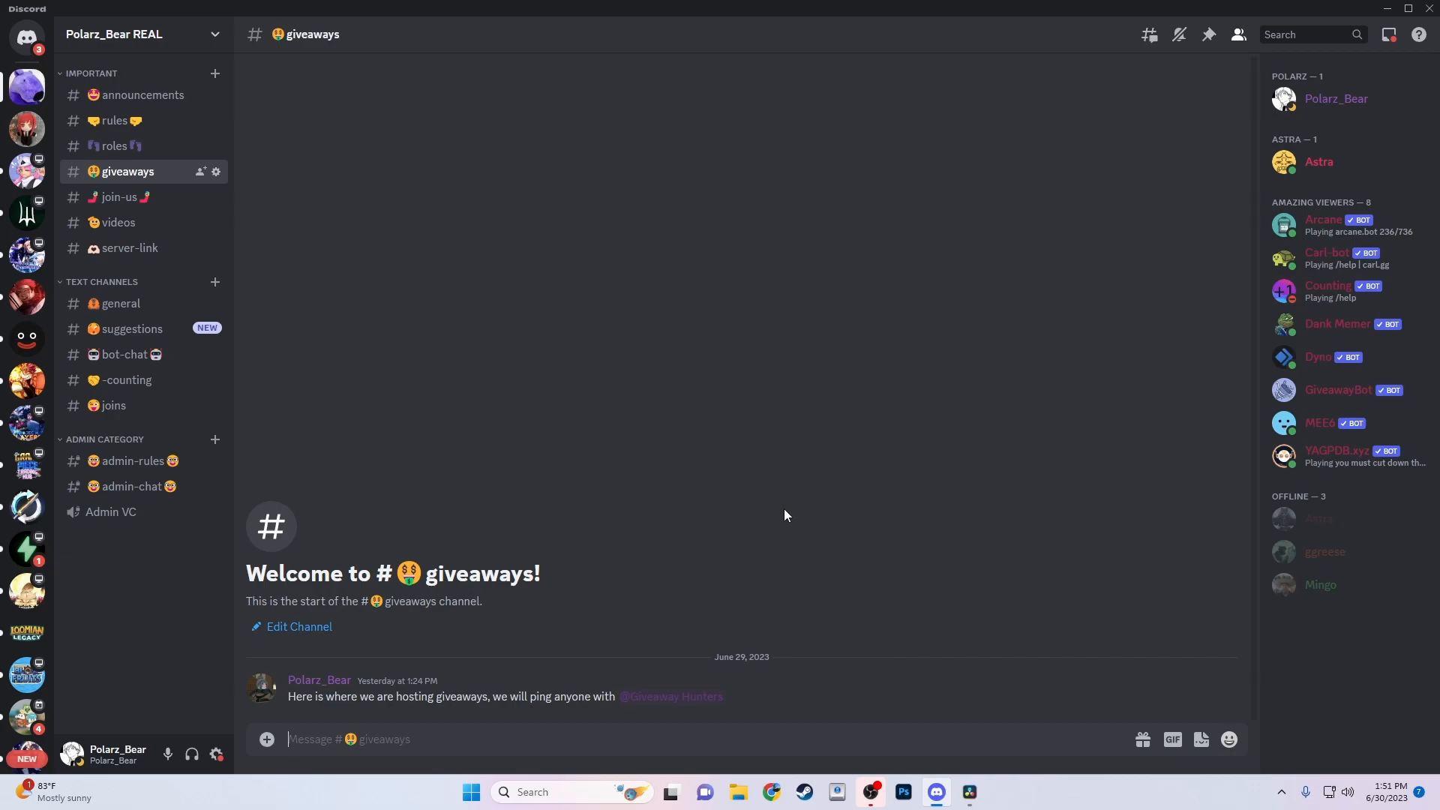
{"action": "mouse_move", "coordinate": [958, 516]}
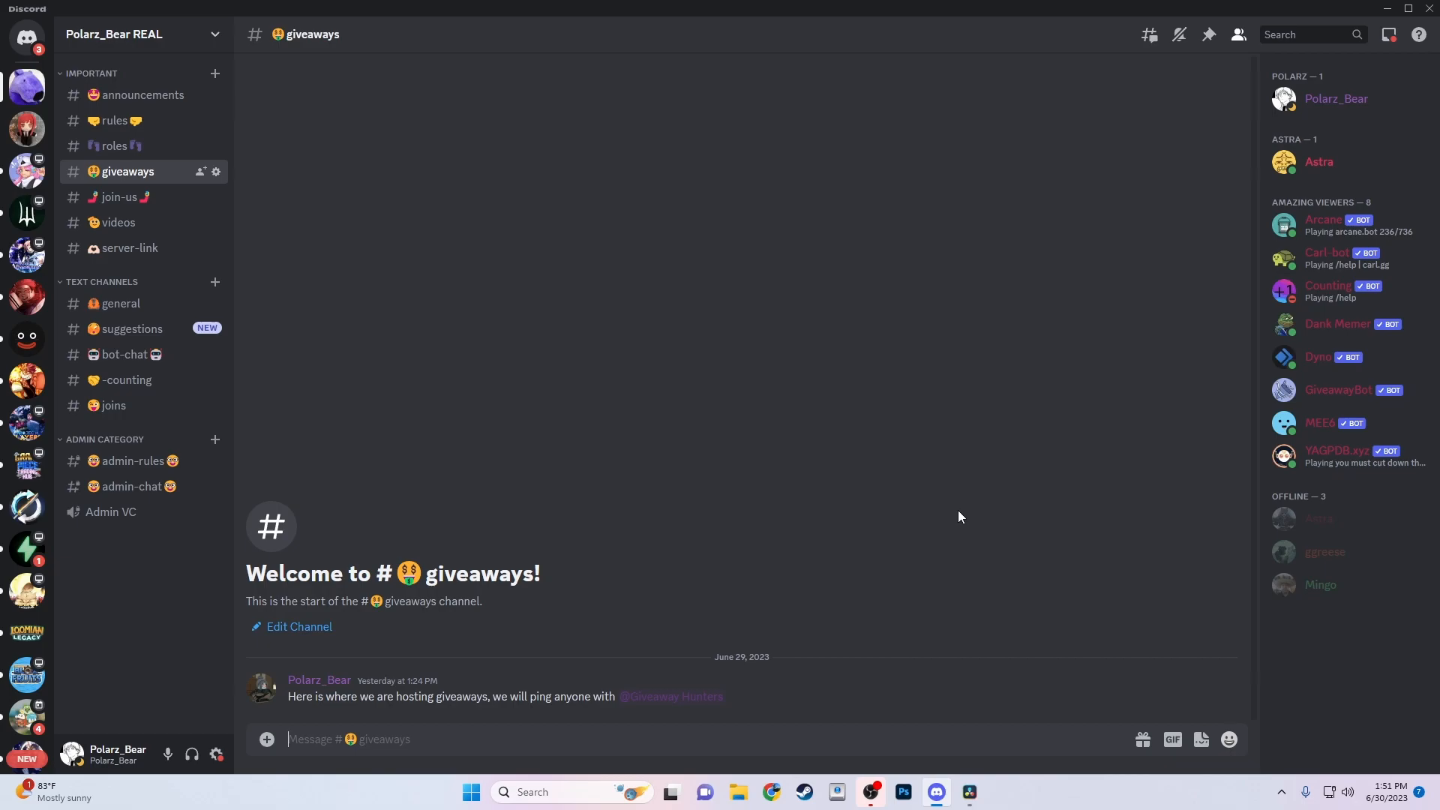
{"action": "mouse_move", "coordinate": [28, 87]}
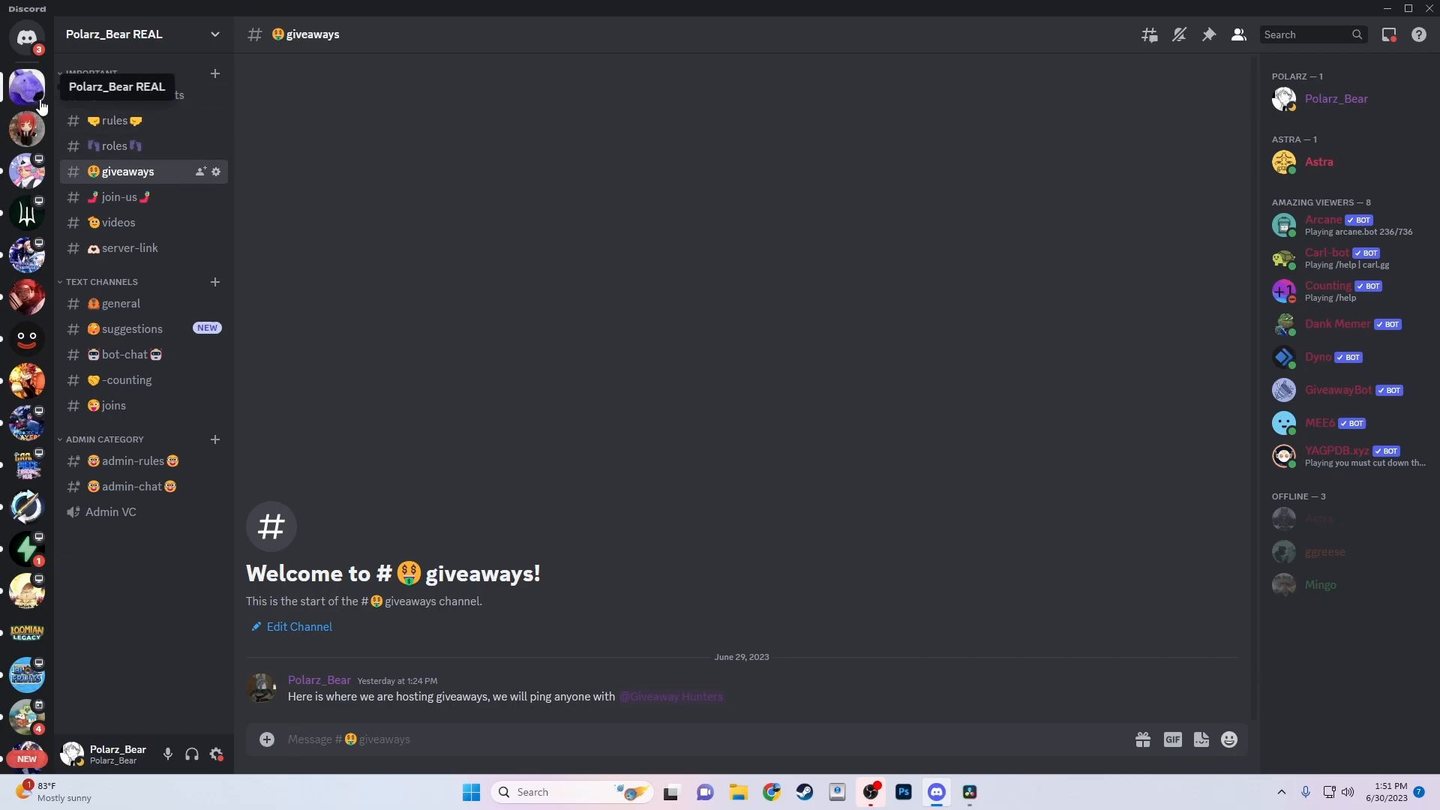
- Return to #announcements and enlarge the $599 purple polar bear plush screenshot
{"action": "left_click", "coordinate": [143, 95]}
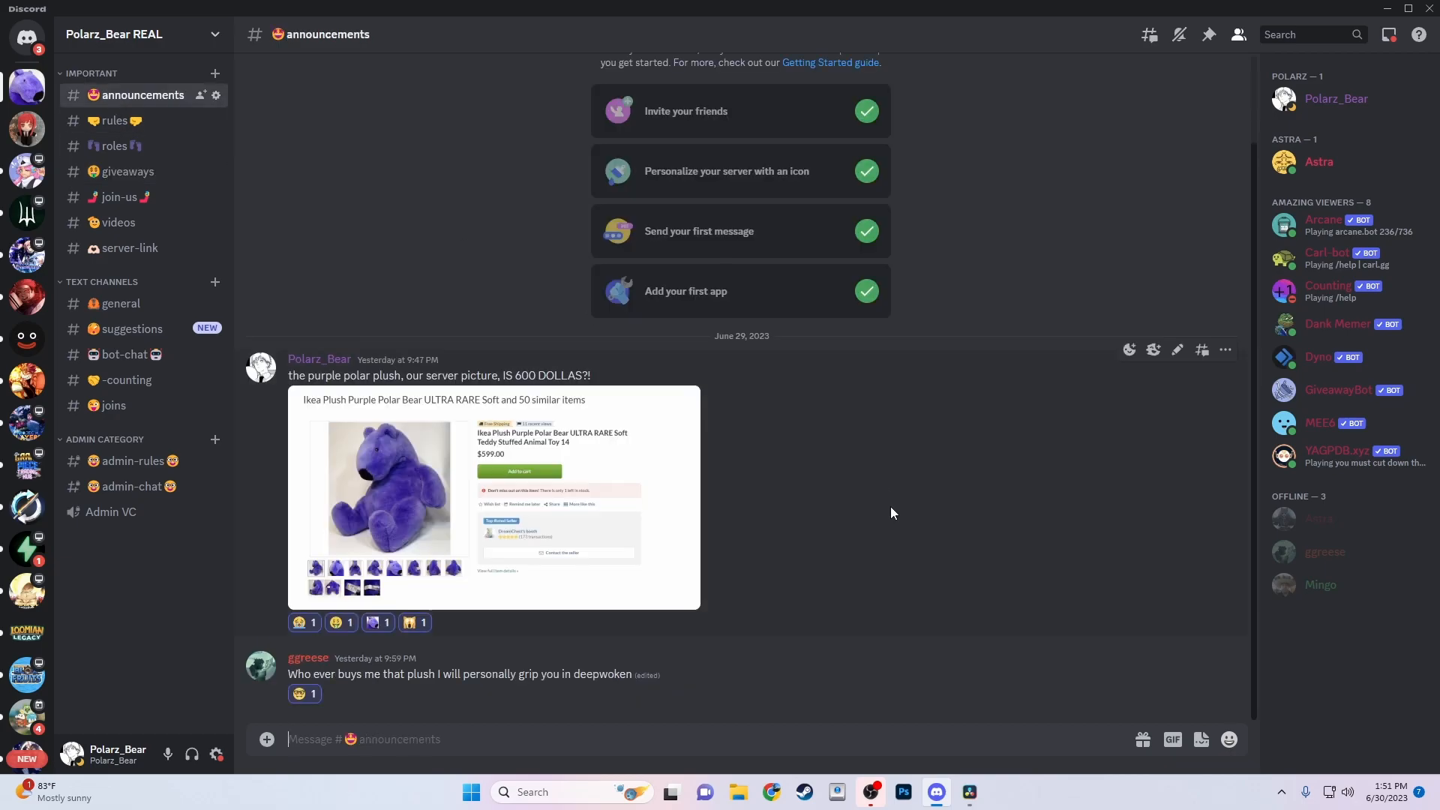
{"action": "left_click", "coordinate": [388, 486]}
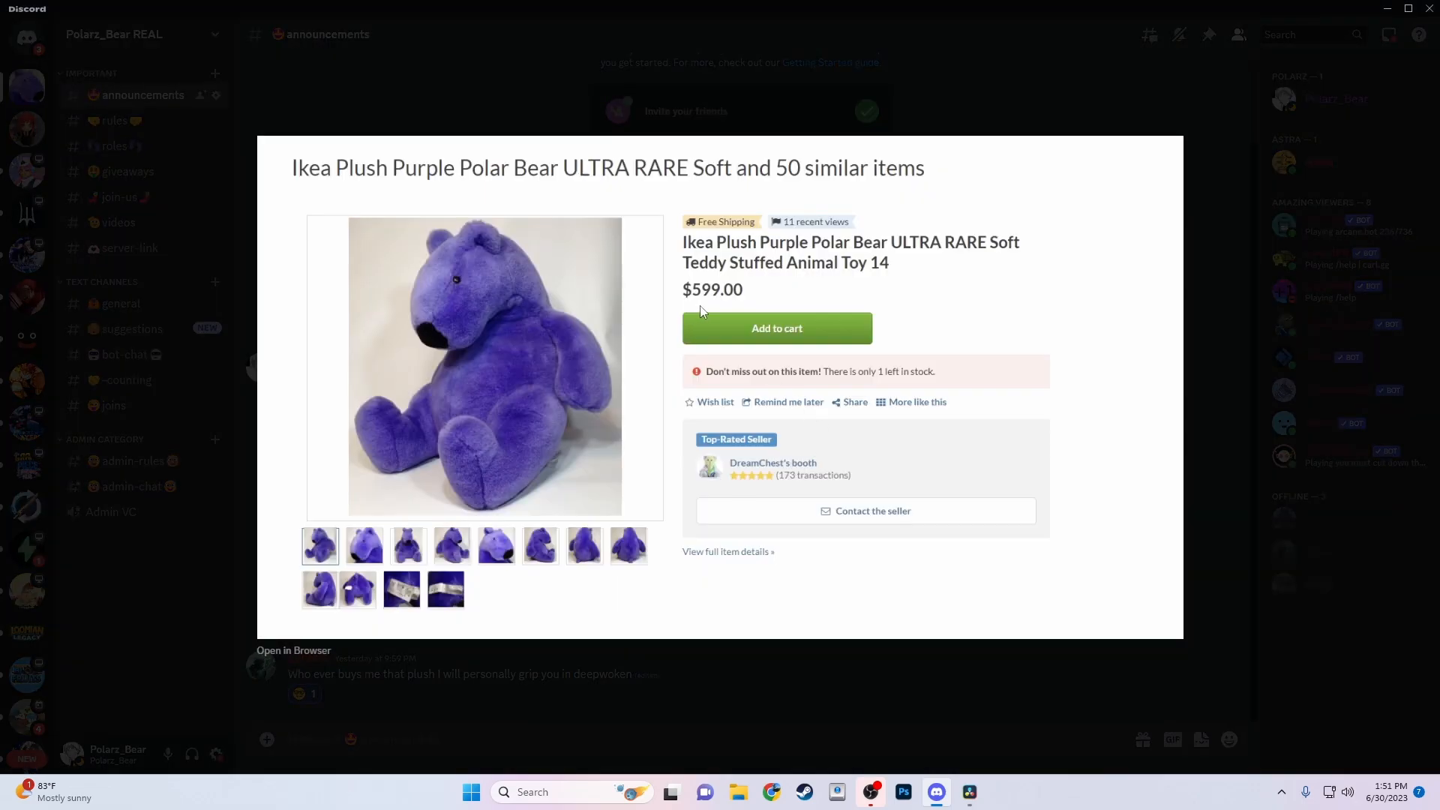